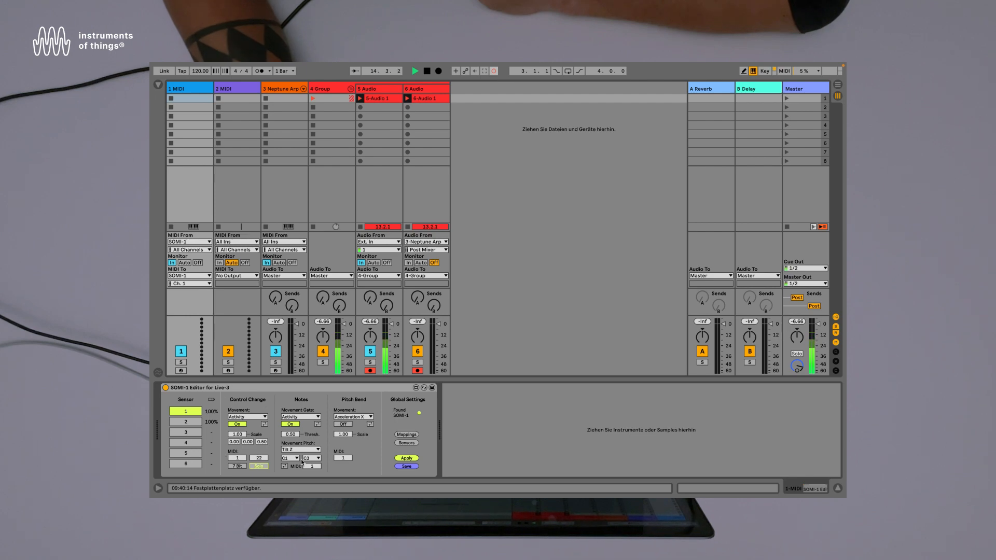
{"action": "mouse_move", "coordinate": [319, 423]}
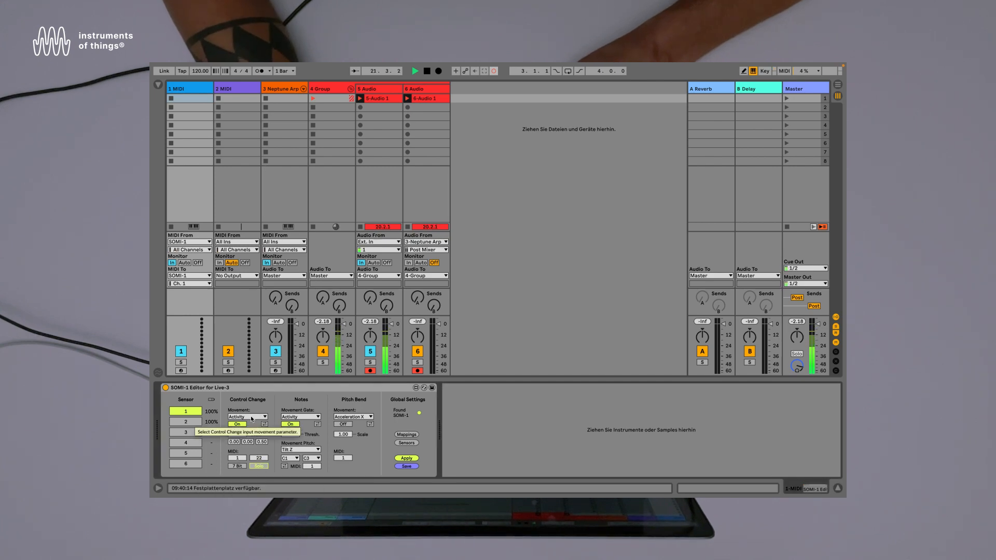
Step: Show the Neptune Arp controls and select its Filter Cutoff parameter for mapping
{"action": "left_click", "coordinate": [246, 416]}
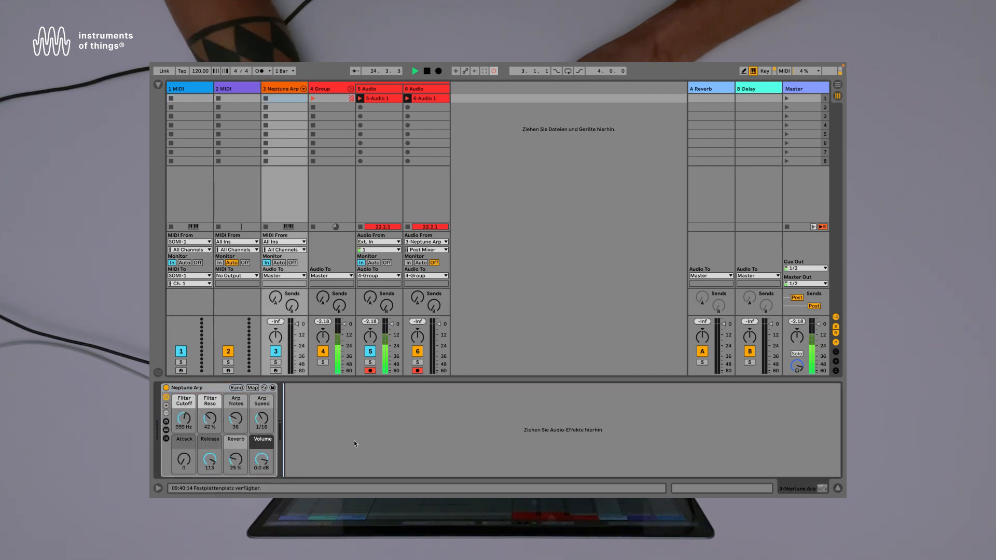
{"action": "left_click", "coordinate": [415, 70]}
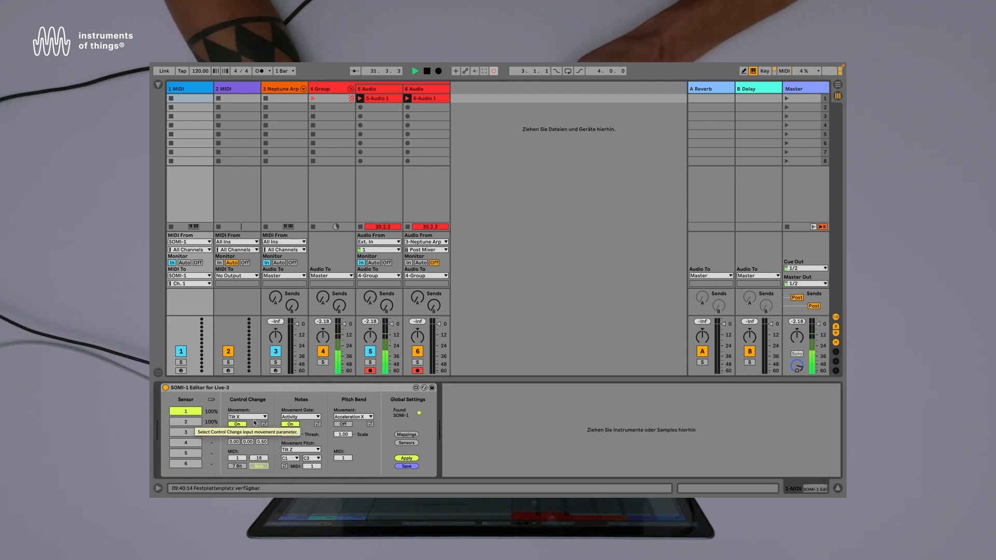
Step: Switch sensor 1's control change movement from Acceleration X back to Tilt X
{"action": "left_click", "coordinate": [247, 417]}
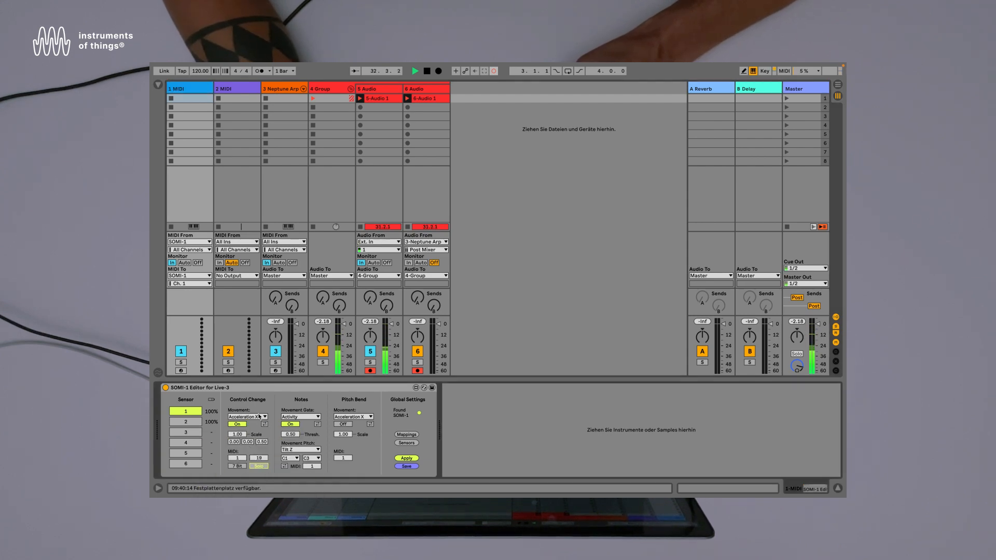
{"action": "left_click", "coordinate": [247, 416]}
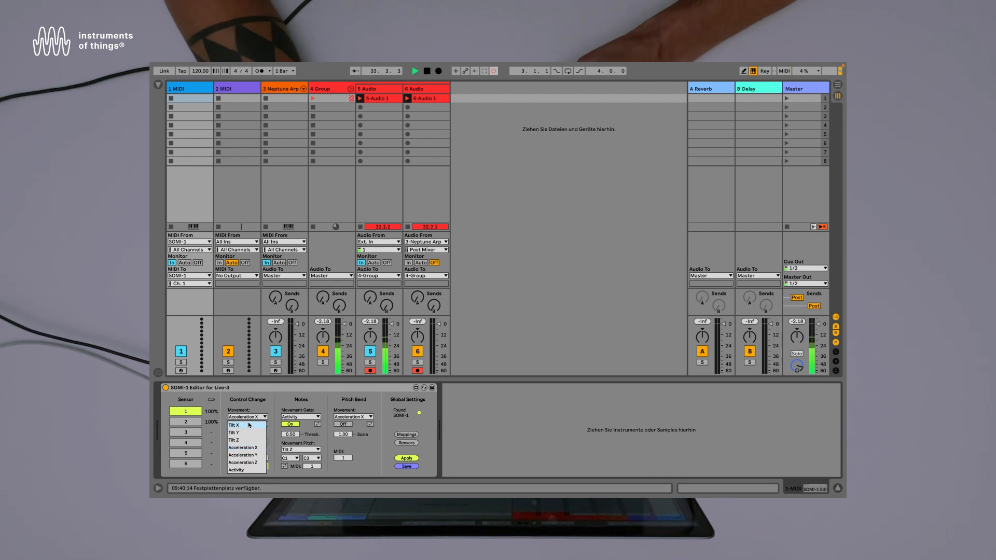
{"action": "left_click", "coordinate": [235, 425]}
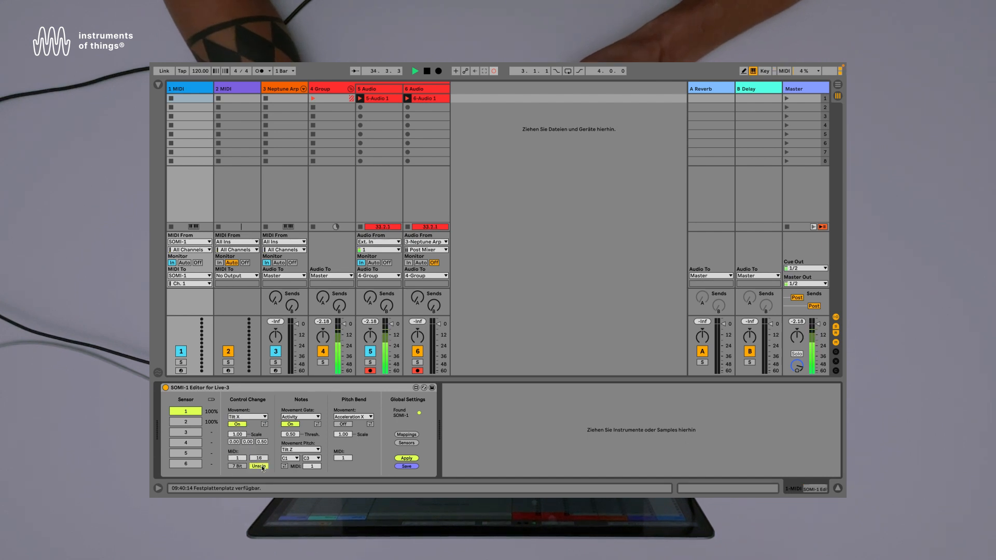
{"action": "mouse_move", "coordinate": [406, 458]}
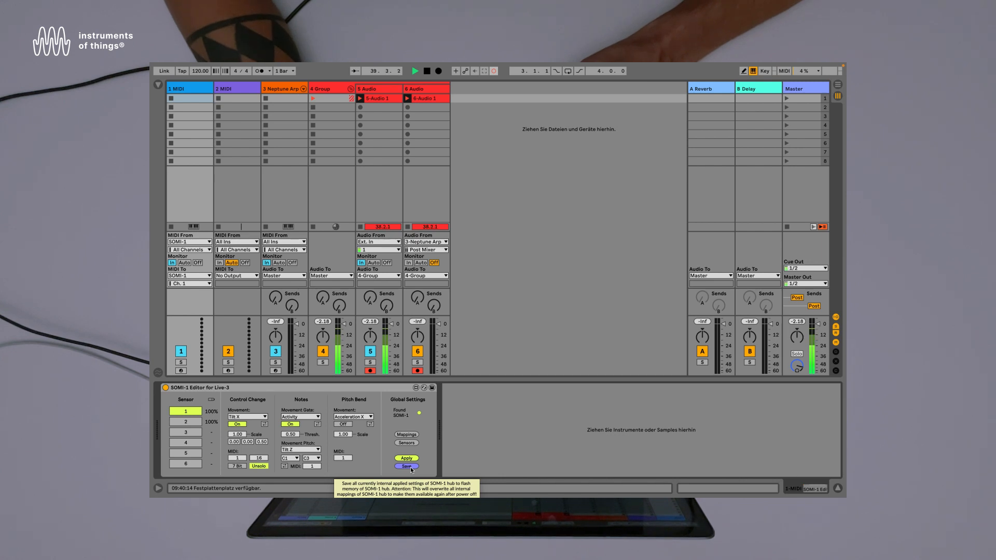
{"action": "mouse_move", "coordinate": [406, 458]}
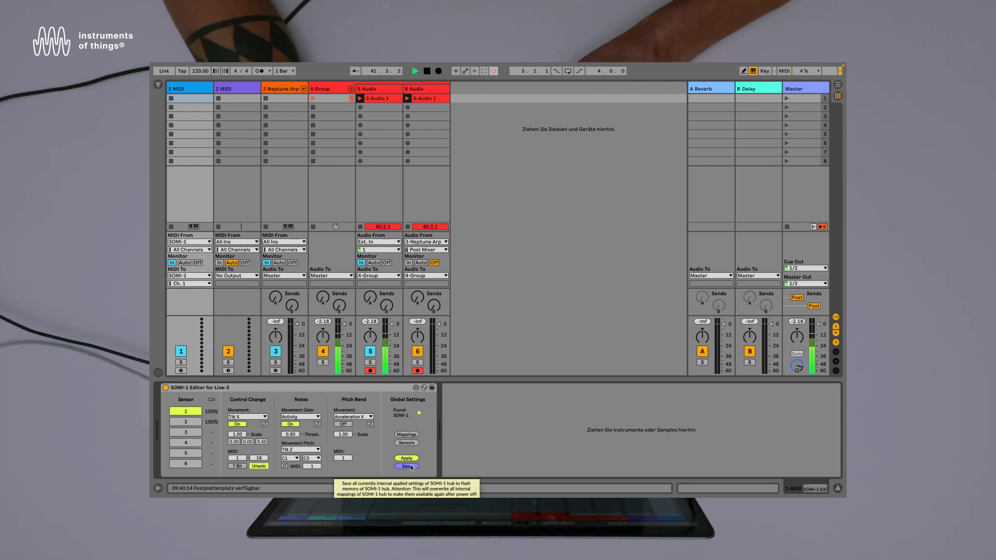
{"action": "mouse_move", "coordinate": [258, 466]}
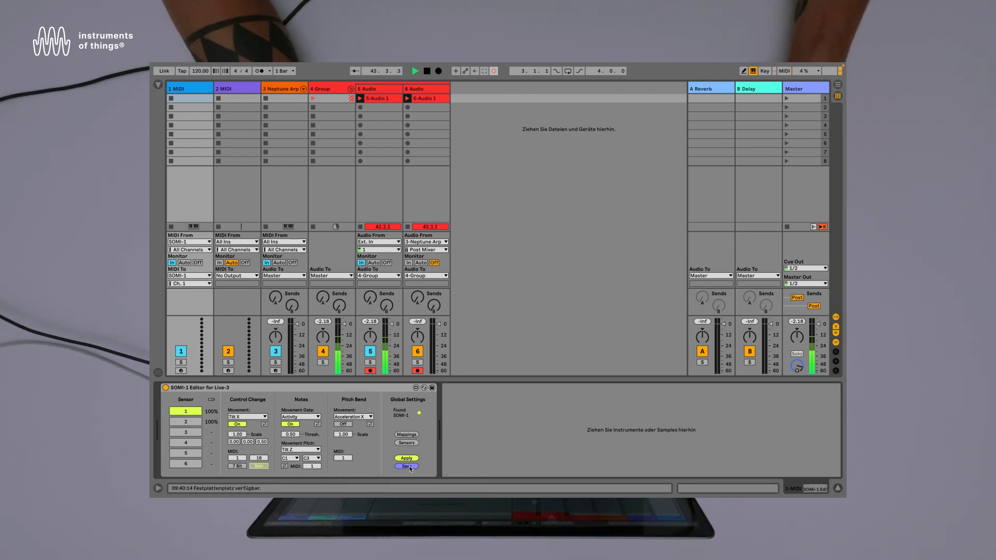
{"action": "mouse_move", "coordinate": [408, 466]}
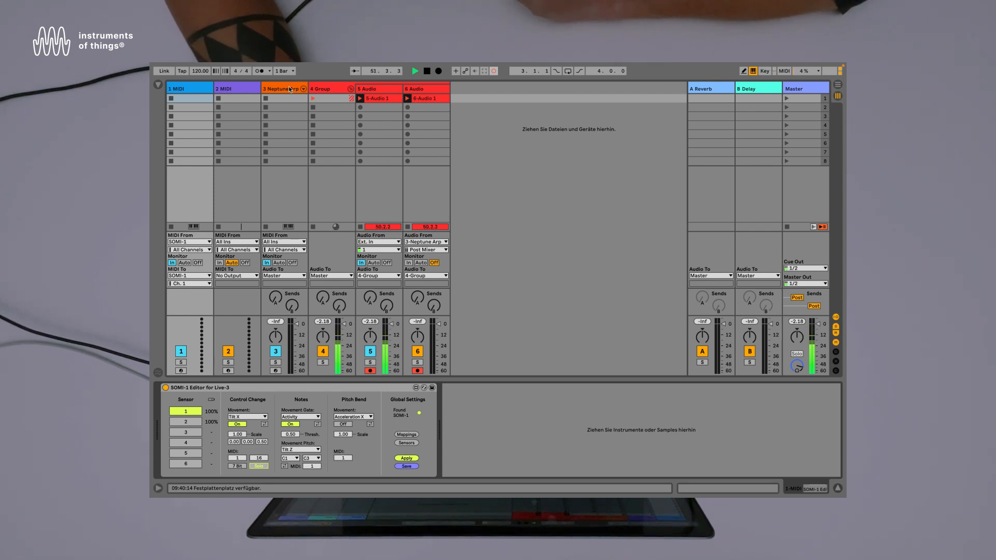
Step: Select the Neptune Arp track and open the browser listing SOMI-1 Editor devices
{"action": "left_click", "coordinate": [283, 88]}
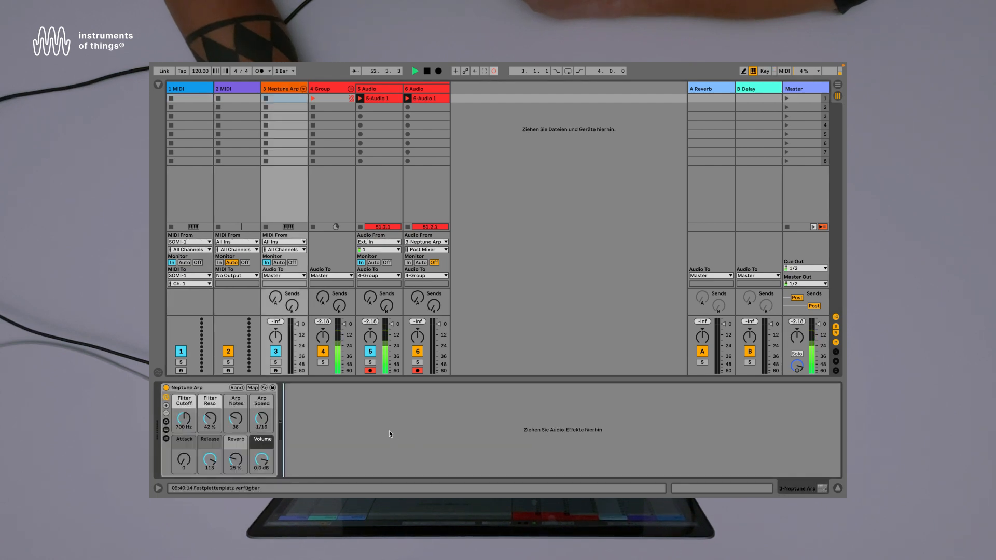
{"action": "left_click", "coordinate": [158, 85]}
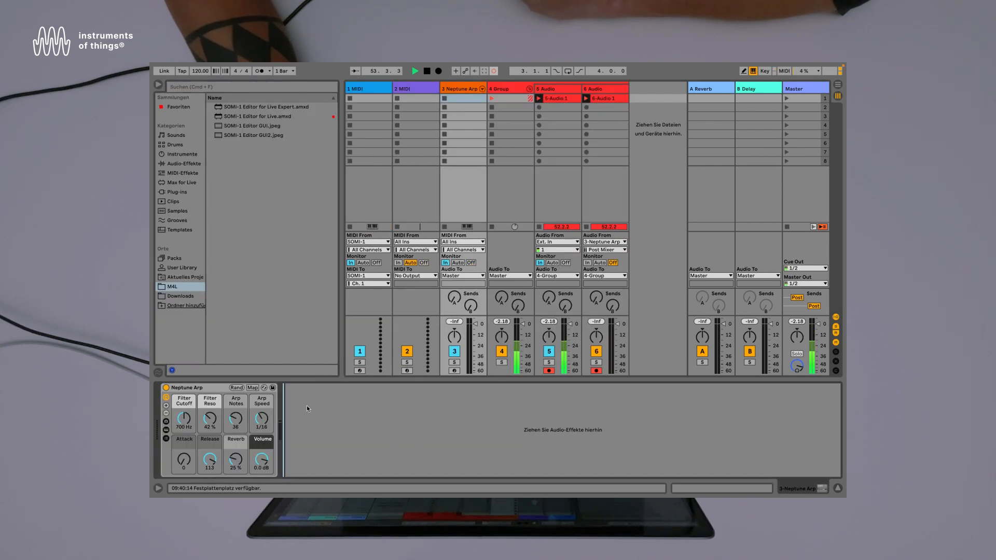